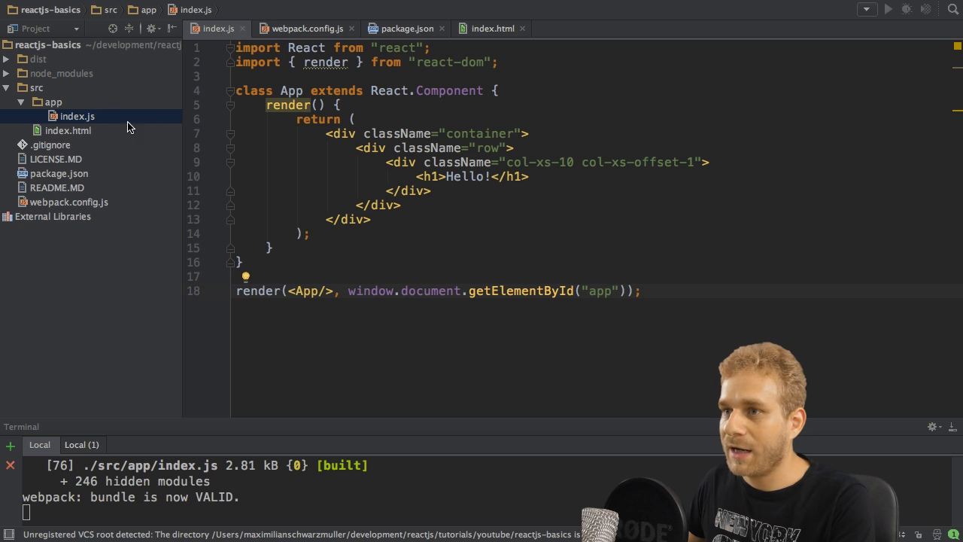
# Create a components directory inside the app folder and start a new file in it.
pyautogui.rightClick(53, 102)
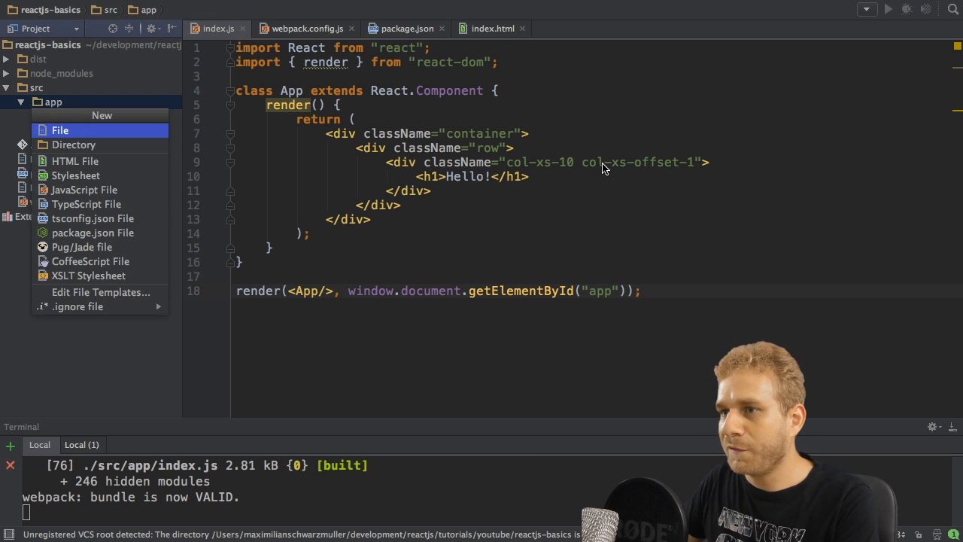
pyautogui.click(72, 144)
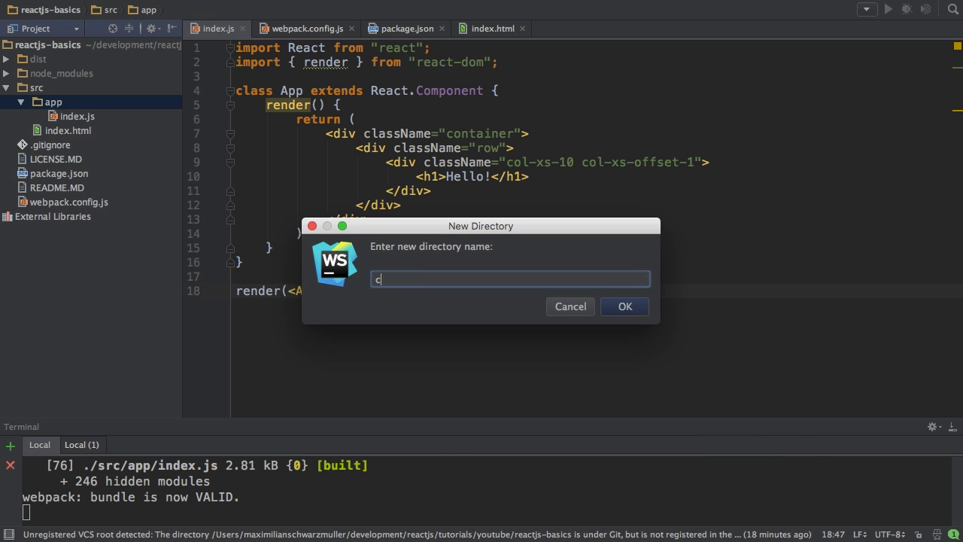
pyautogui.click(623, 307)
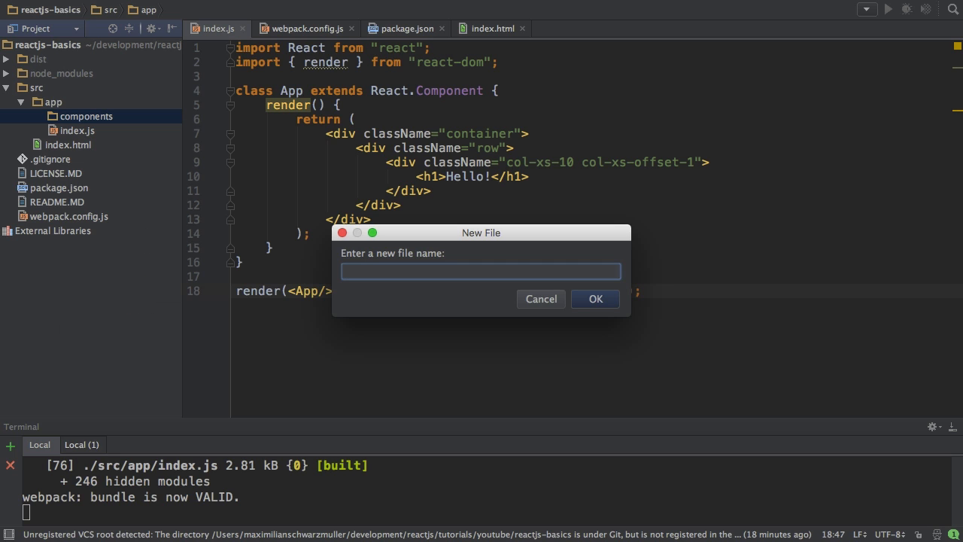
# Create empty Header.js and Home.js files in the components folder.
pyautogui.click(596, 297)
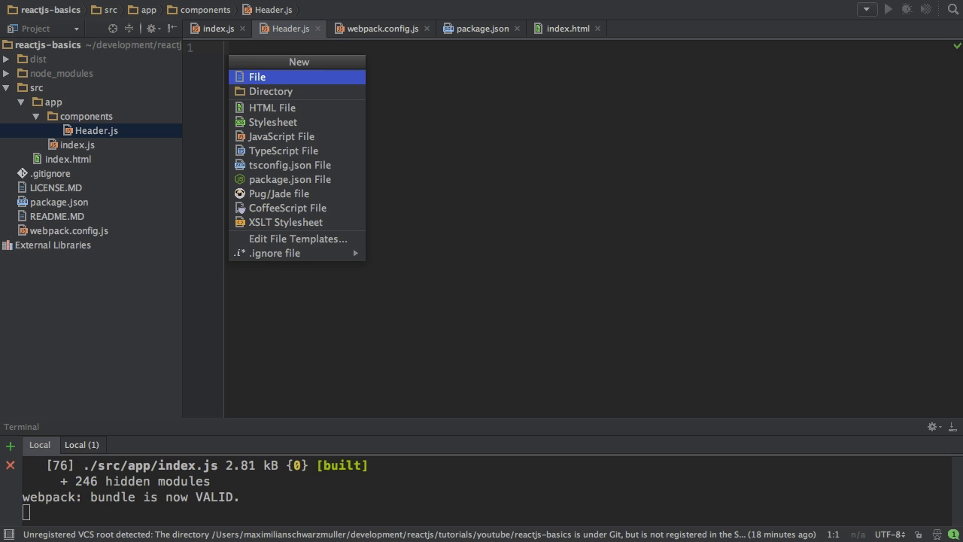
pyautogui.write('H')
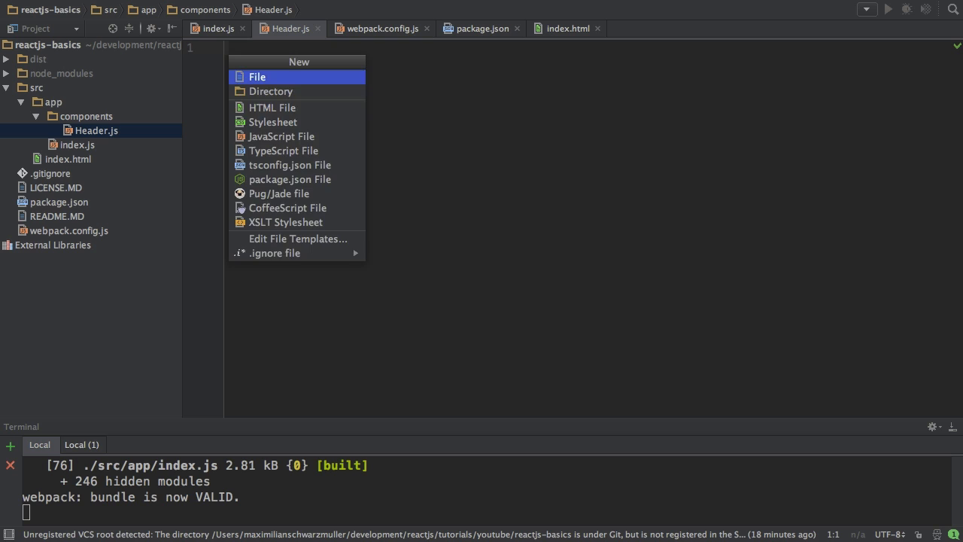
pyautogui.click(257, 75)
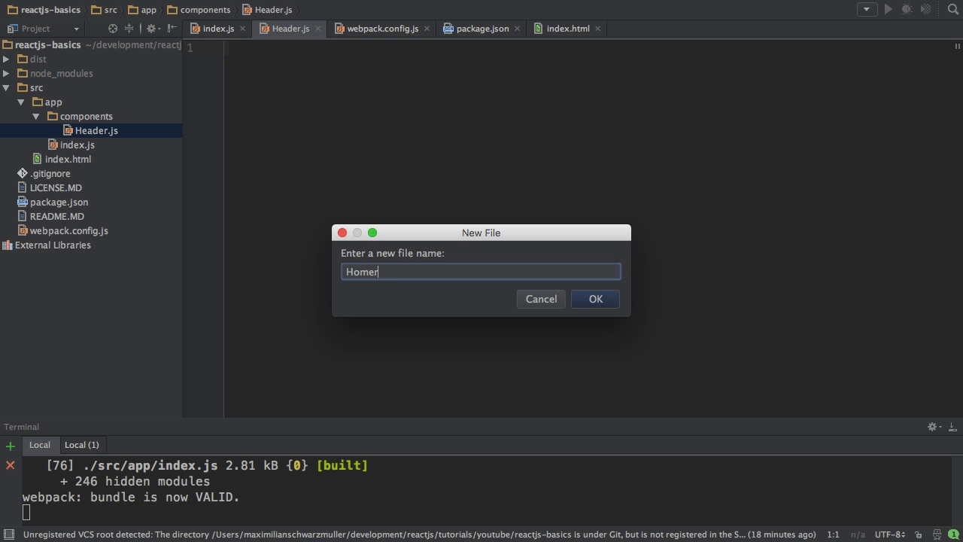
pyautogui.click(594, 298)
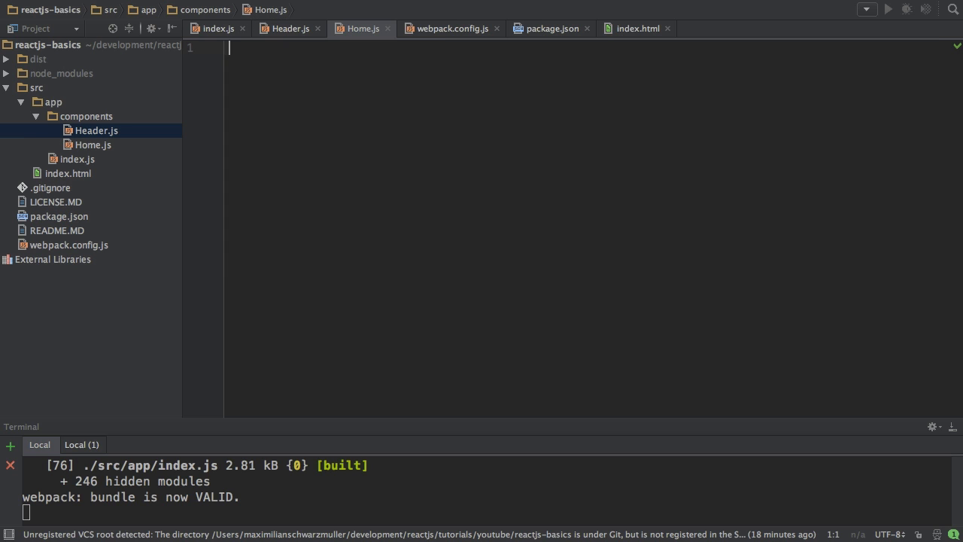
pyautogui.moveTo(79, 145)
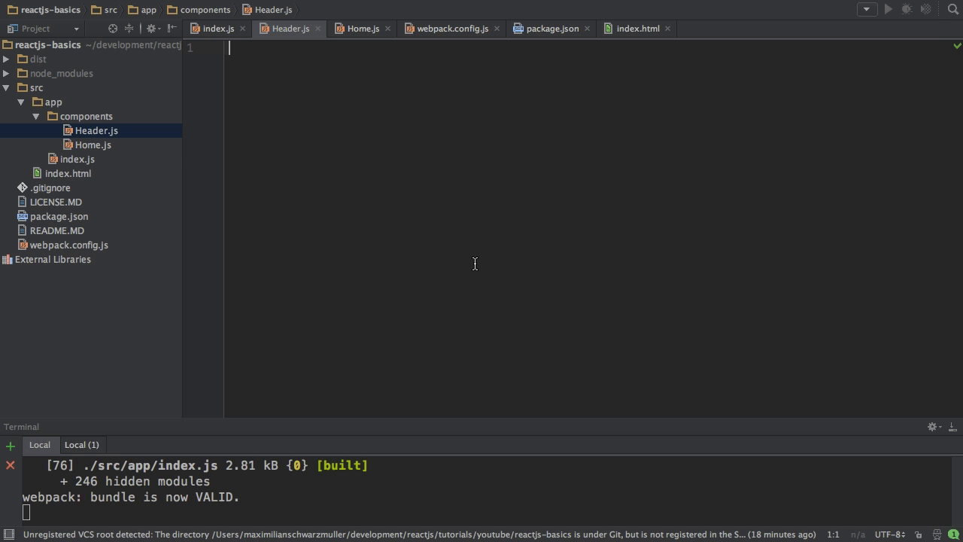
# Import React from 'react' in Header.js and begin the export statement.
pyautogui.write('import Ra')
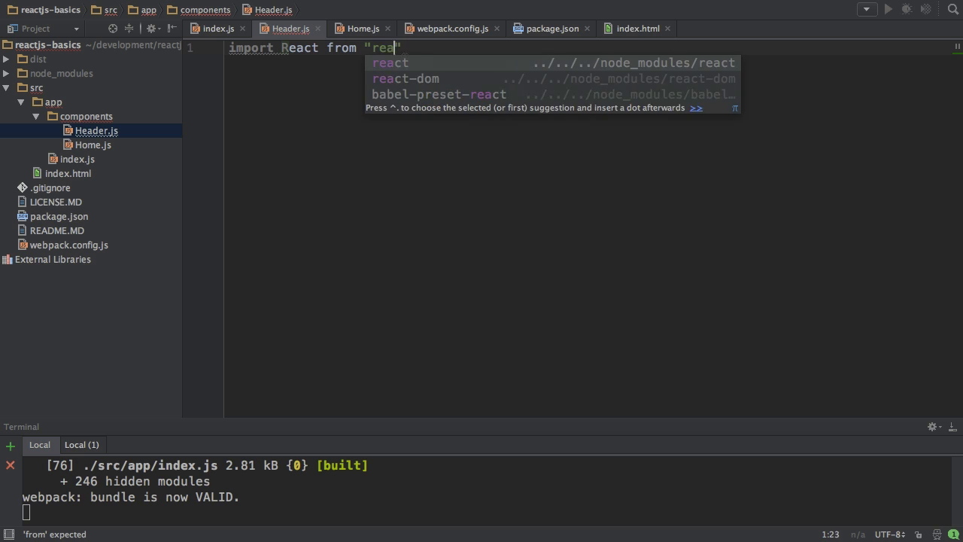
pyautogui.press('Enter')
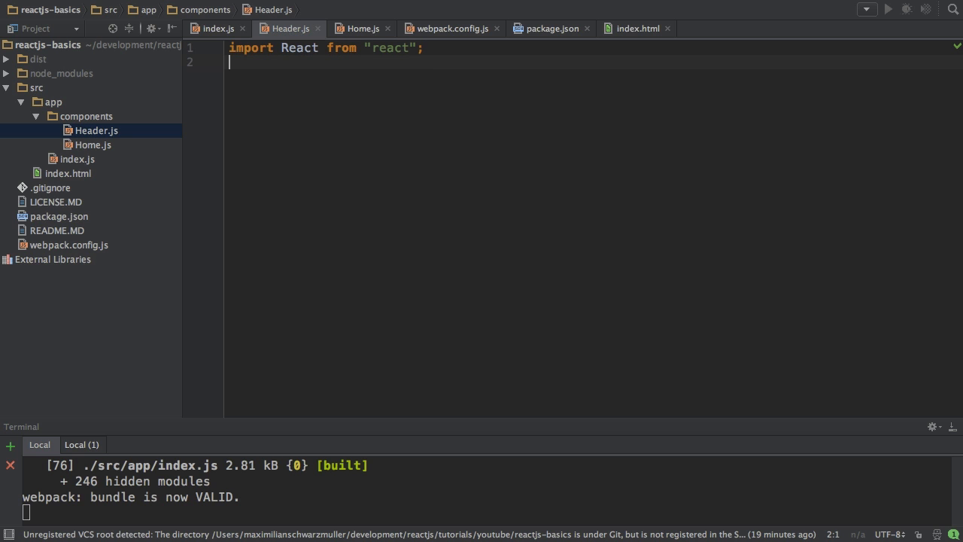
pyautogui.moveTo(260, 87)
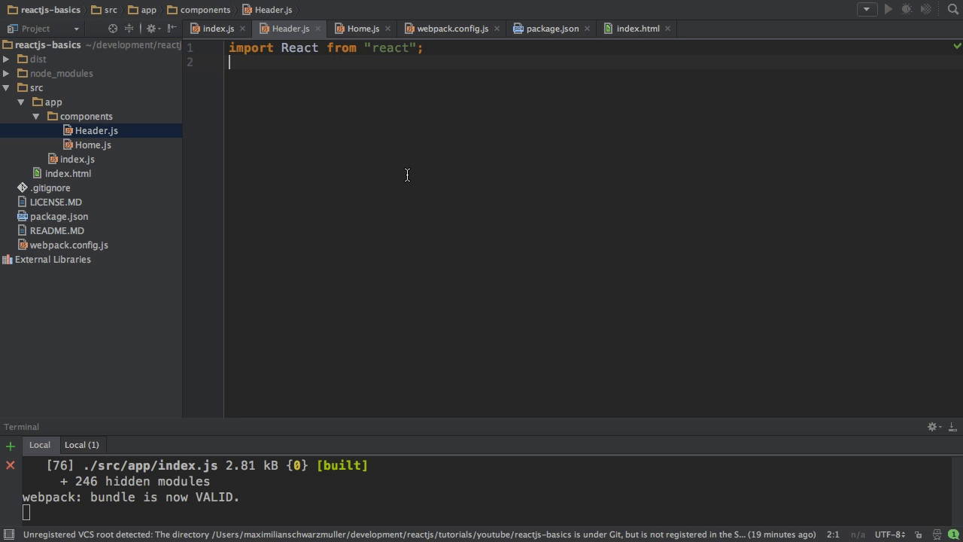
pyautogui.press('enter')
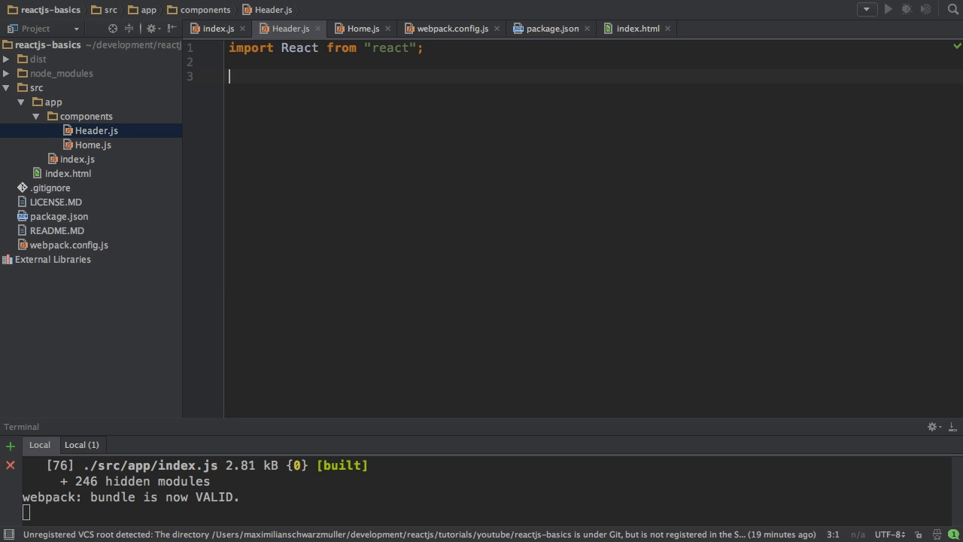
pyautogui.write('export class Header e')
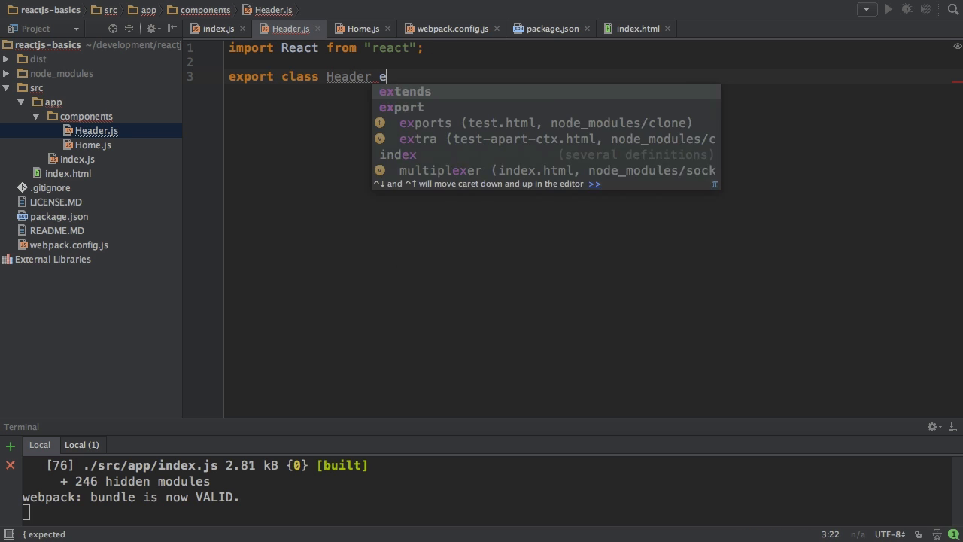
# Define class Header extending React.Component with a render method containing return();.
pyautogui.write('xtends React.Component {')
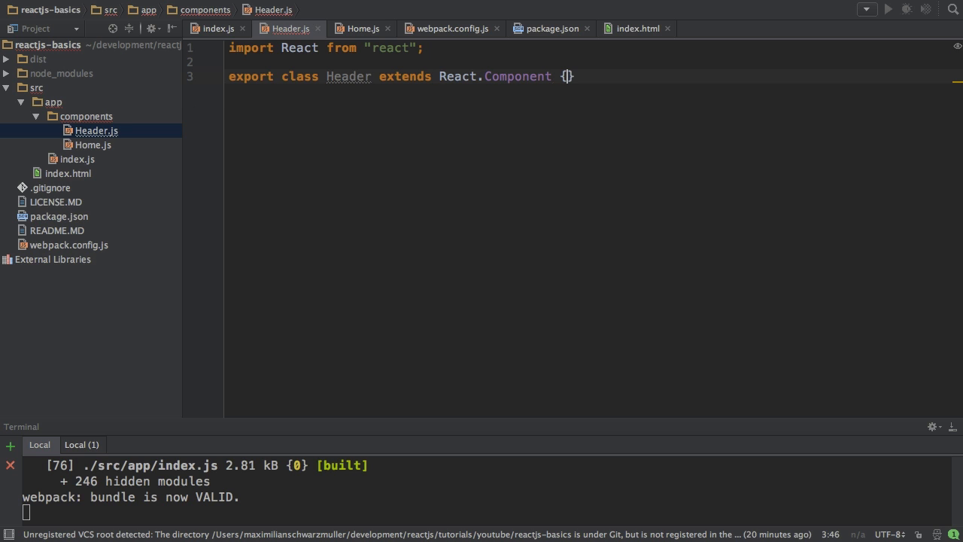
pyautogui.press('Enter')
pyautogui.write('render(')
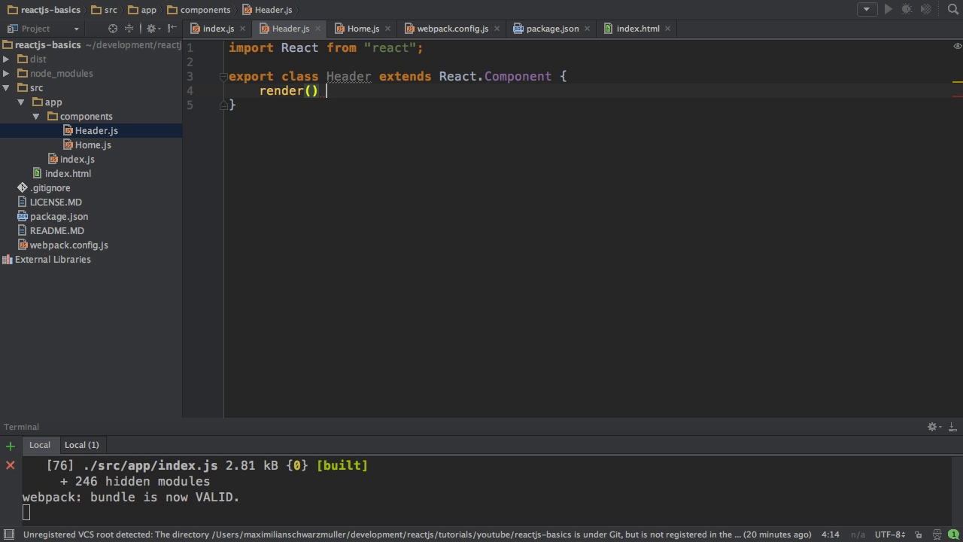
pyautogui.write('{')
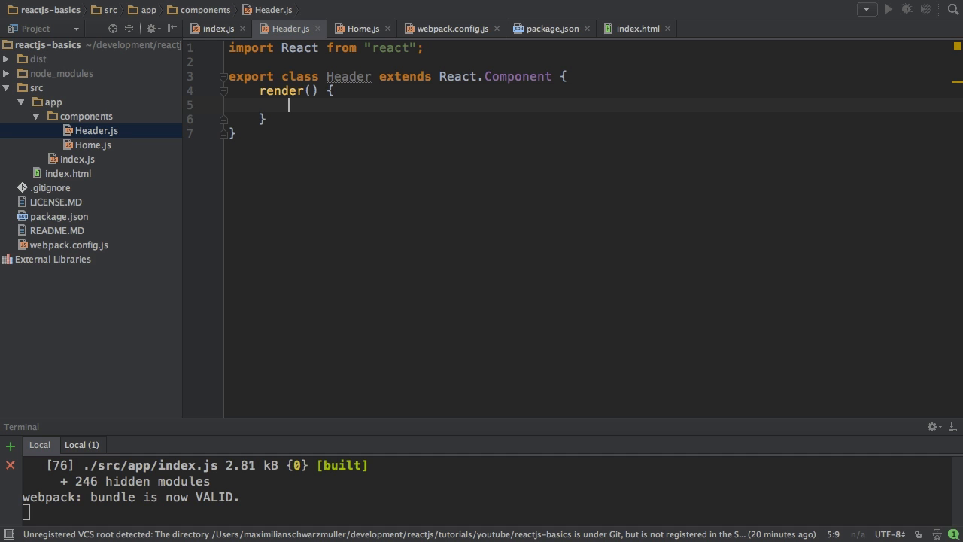
pyautogui.write('return();')
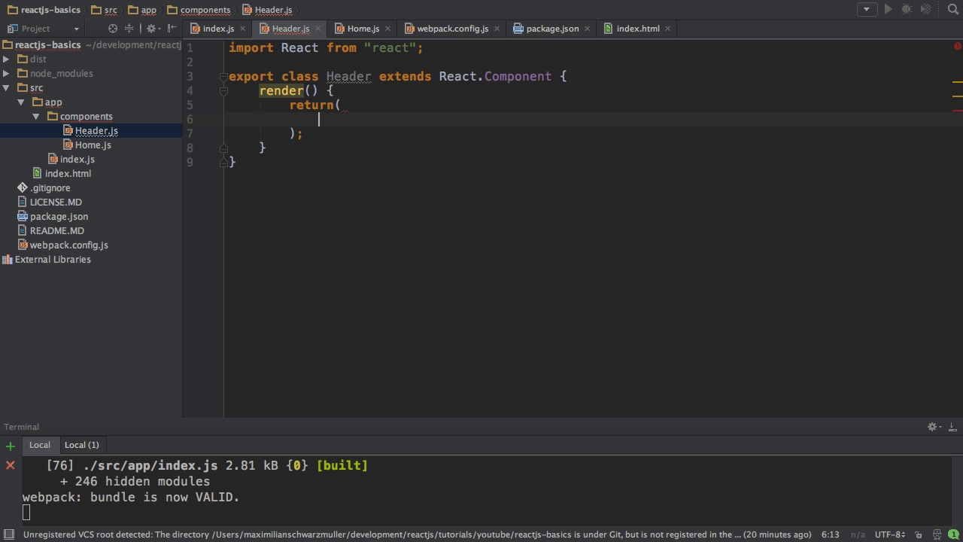
# Return a nav.navbar.navbar-default with container and navbar-header divs.
pyautogui.write('nav')
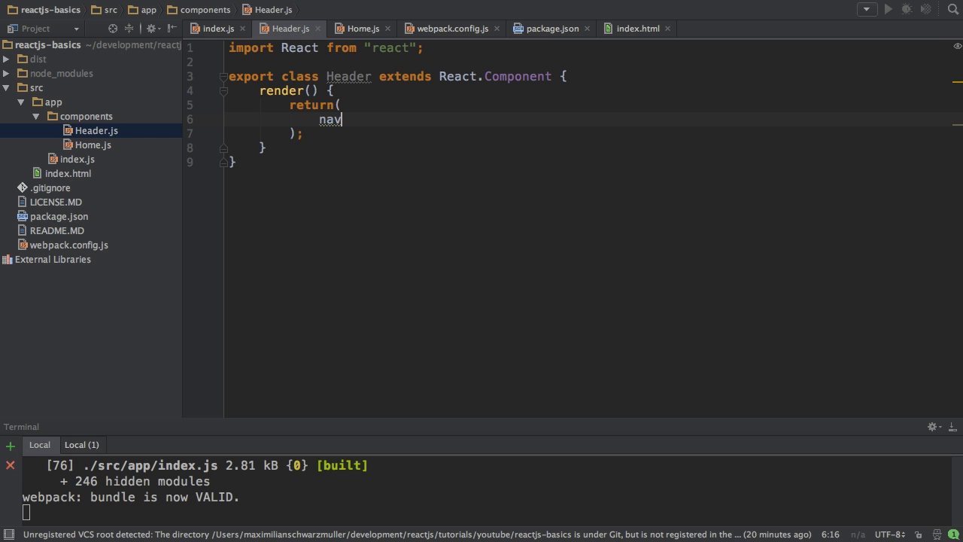
pyautogui.write('<')
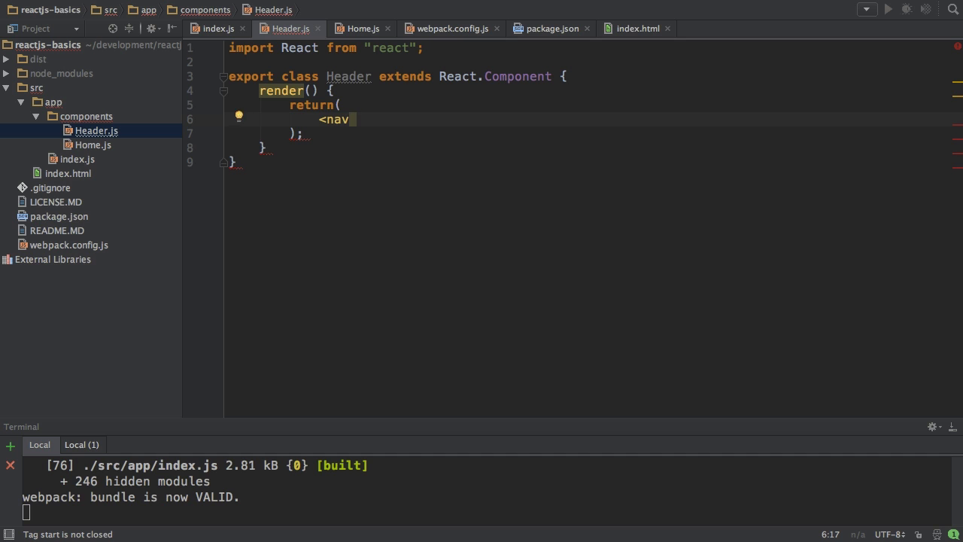
pyautogui.write('className="na"')
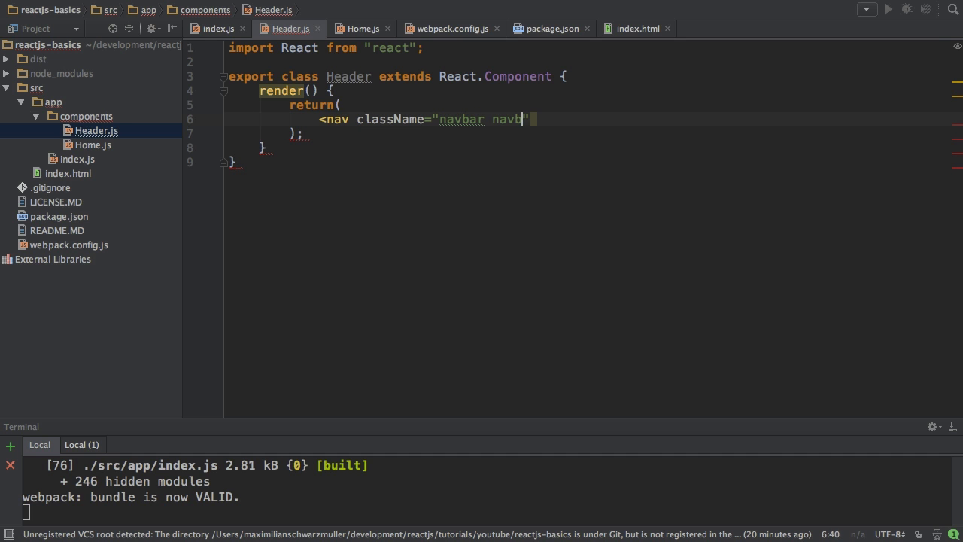
pyautogui.write('ar-default"></nav>')
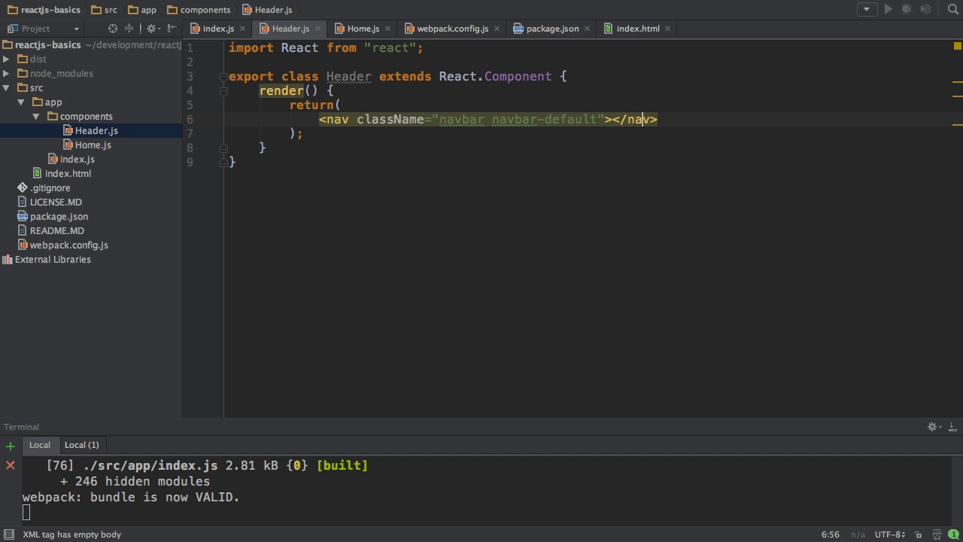
pyautogui.press('Enter')
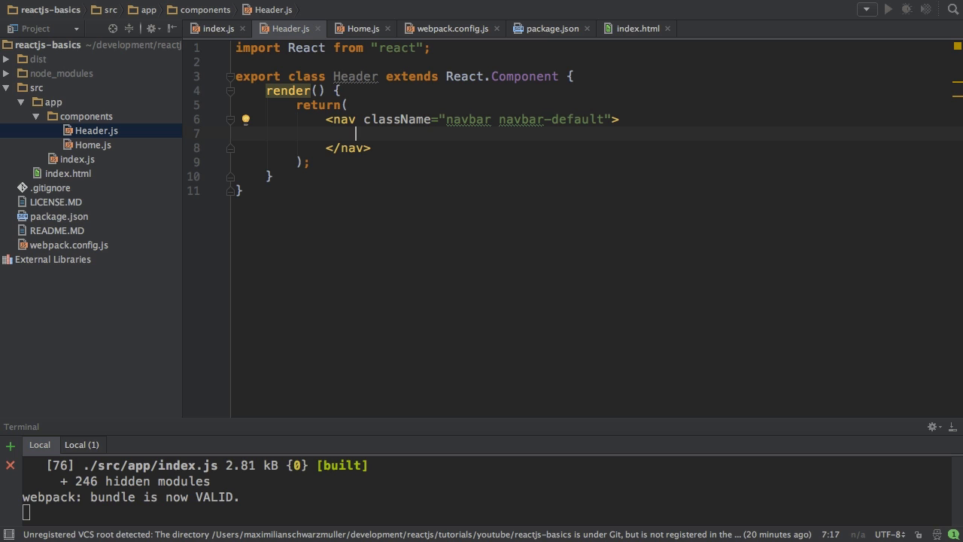
pyautogui.write('<div className="container"></div>')
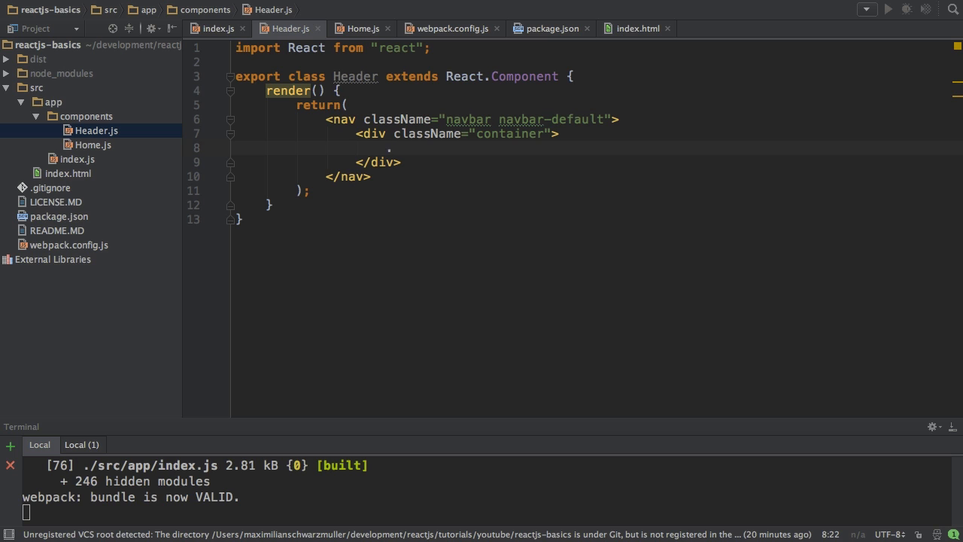
pyautogui.write('navbar-header">')
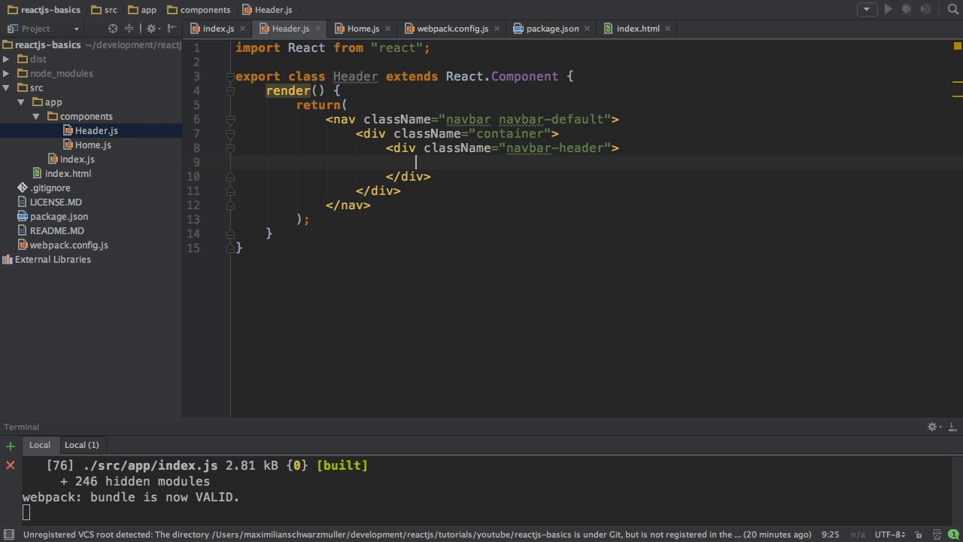
# Add a ul.nav.navbar-nav holding a single Home link with href '#'.
pyautogui.write('ul.cla')
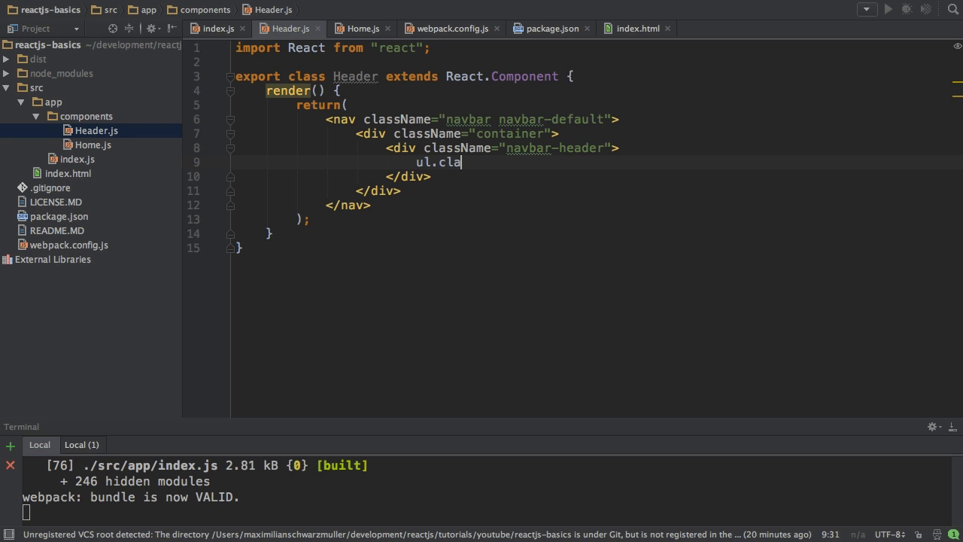
pyautogui.write('ssName')
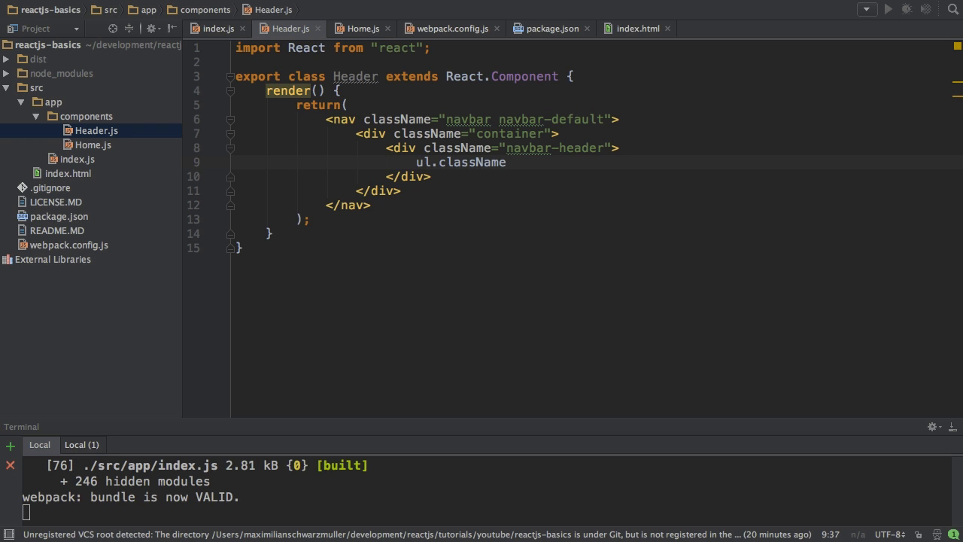
pyautogui.press('Backspace')
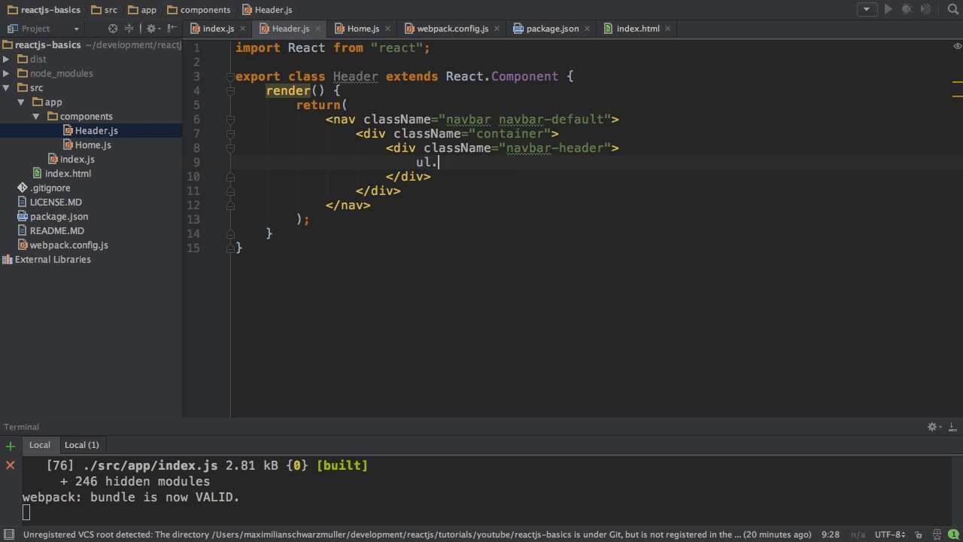
pyautogui.write('nav.')
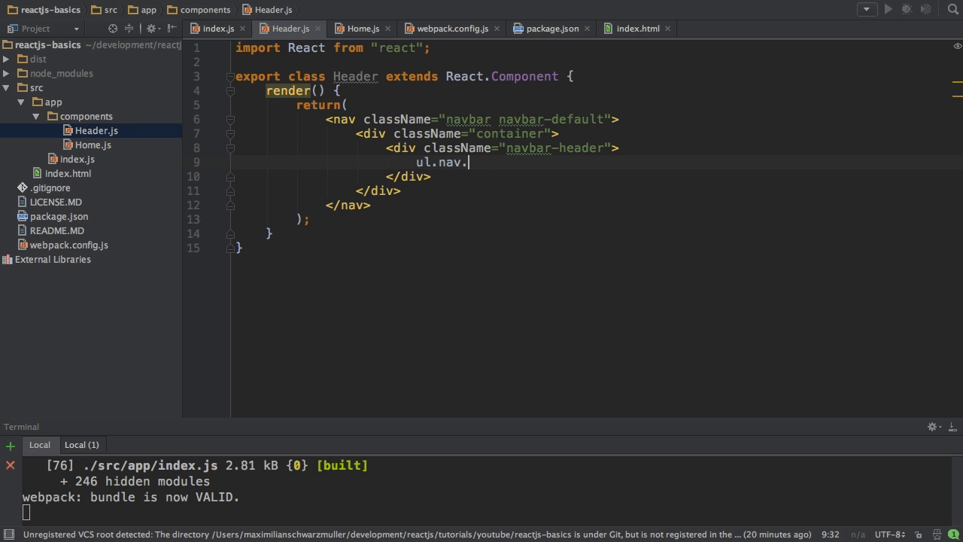
pyautogui.write('navbar-nav">')
pyautogui.write('<li><a href=""></a></li>')
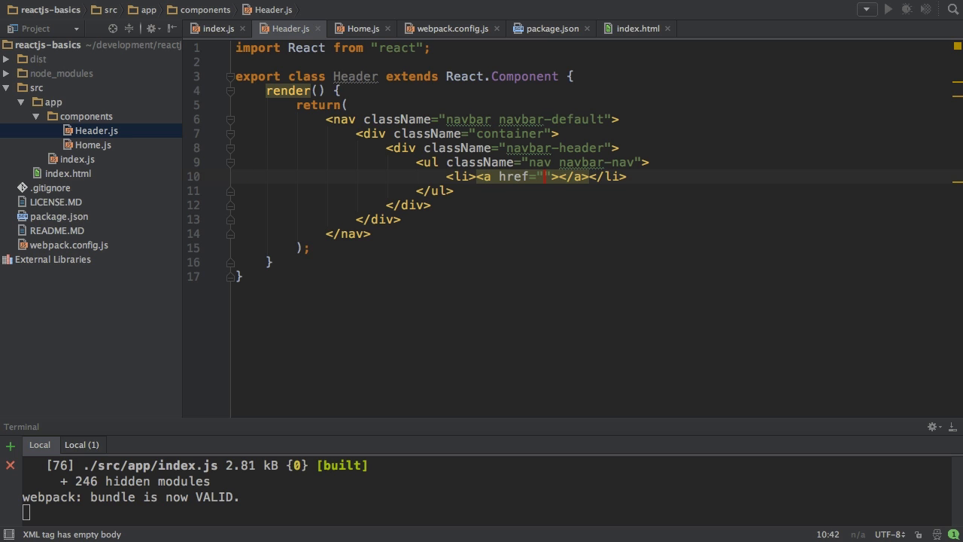
pyautogui.write('#">Home')
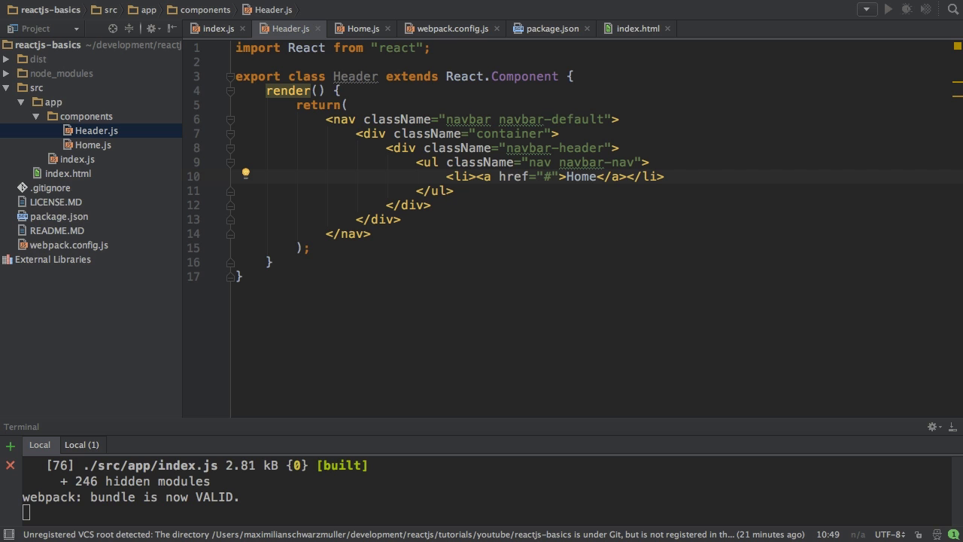
pyautogui.moveTo(387, 219)
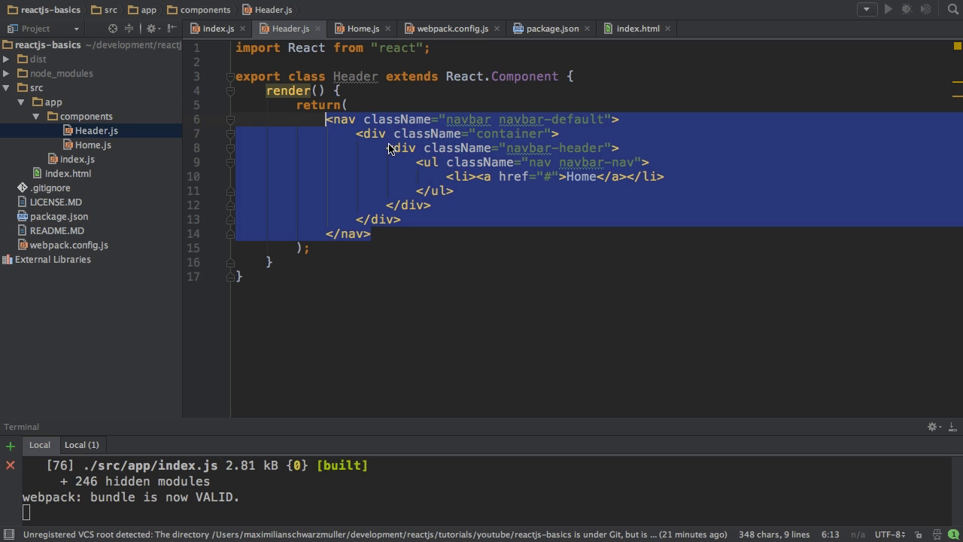
pyautogui.doubleClick(581, 176)
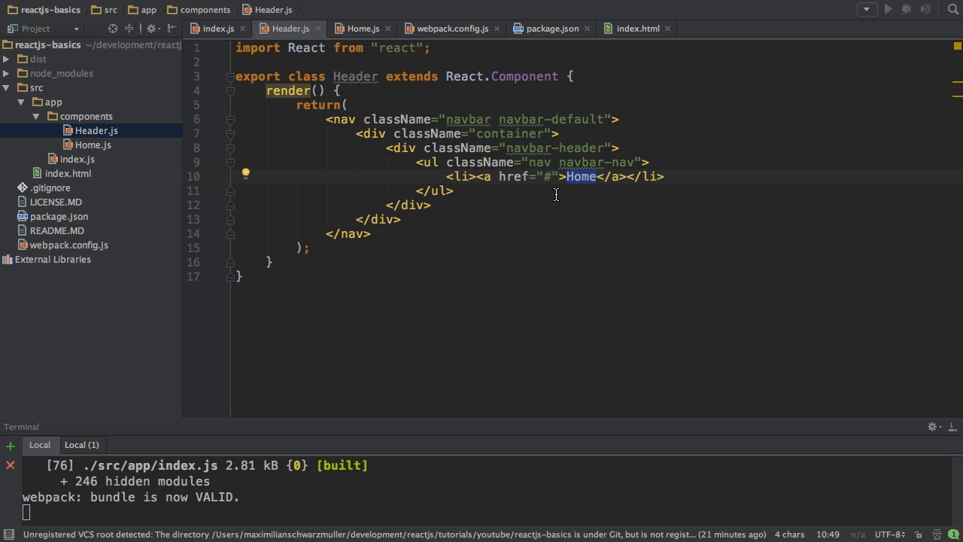
# In Home.js, import React from 'react'.
pyautogui.click(93, 145)
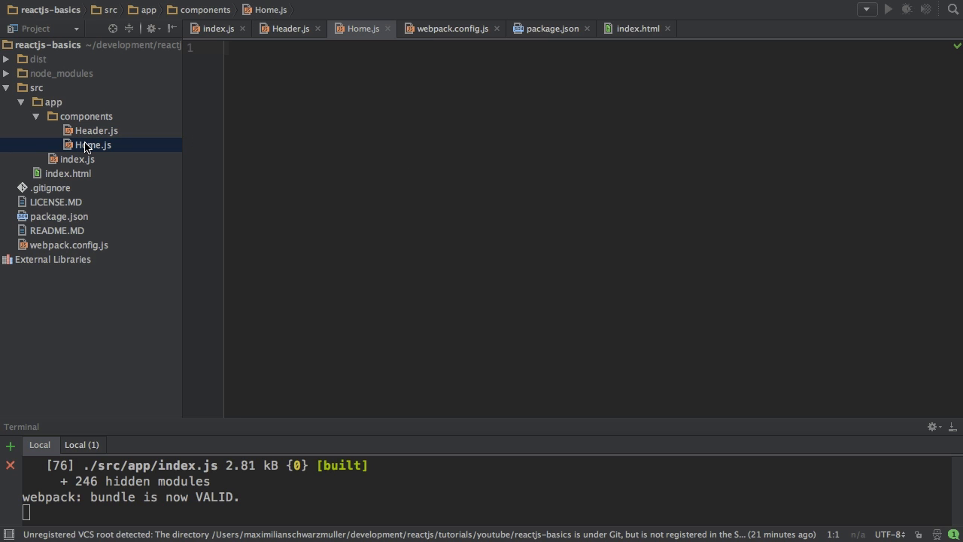
pyautogui.write('import')
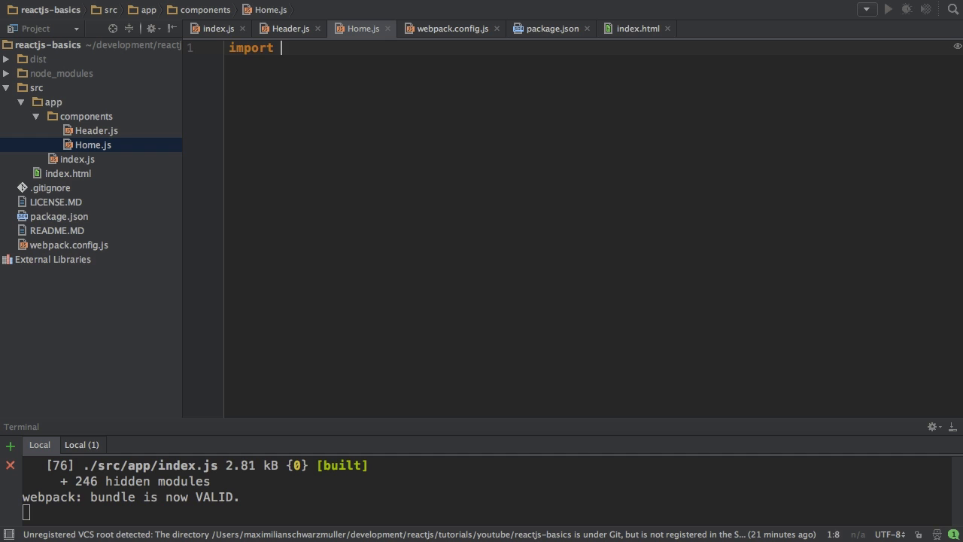
pyautogui.write('React from "react')
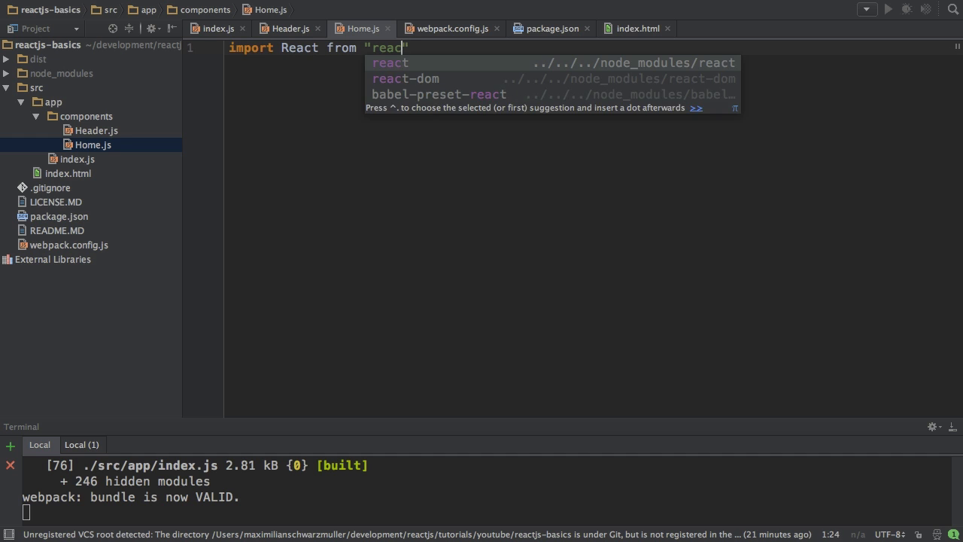
pyautogui.press('enter')
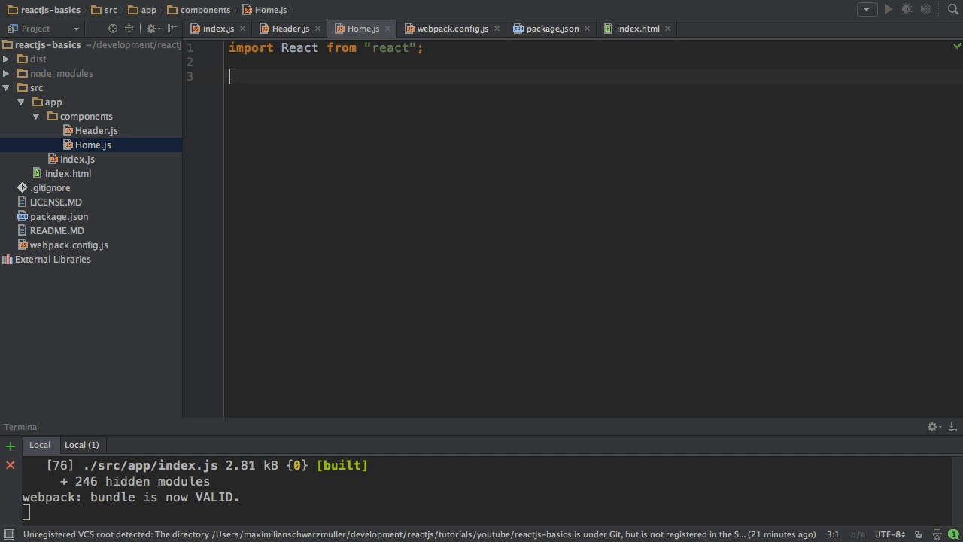
# Export class Home extending React.Component rendering <div><p>In a new Component!</p></div>.
pyautogui.write('export cla')
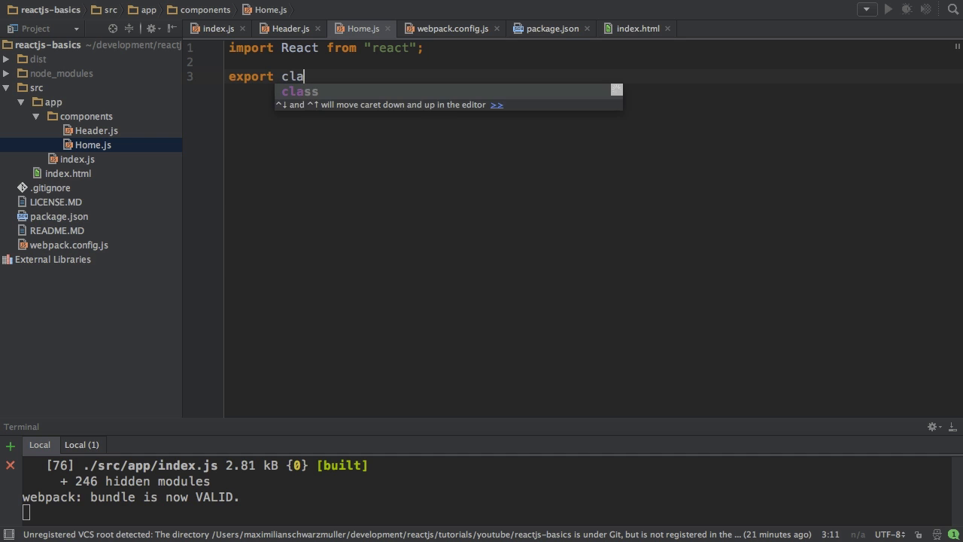
pyautogui.write('ss Home extends React.Component {')
pyautogui.write('<div></div>')
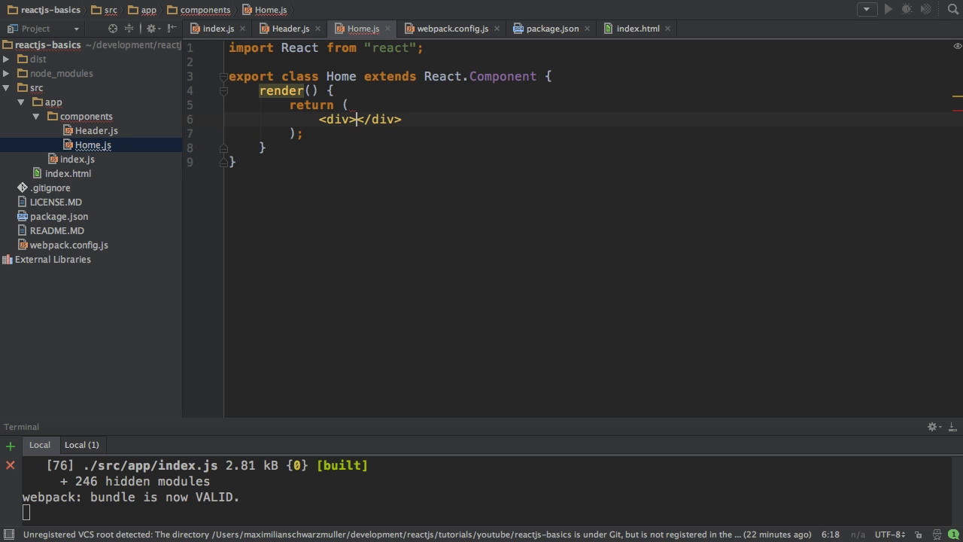
pyautogui.write('<p></p>')
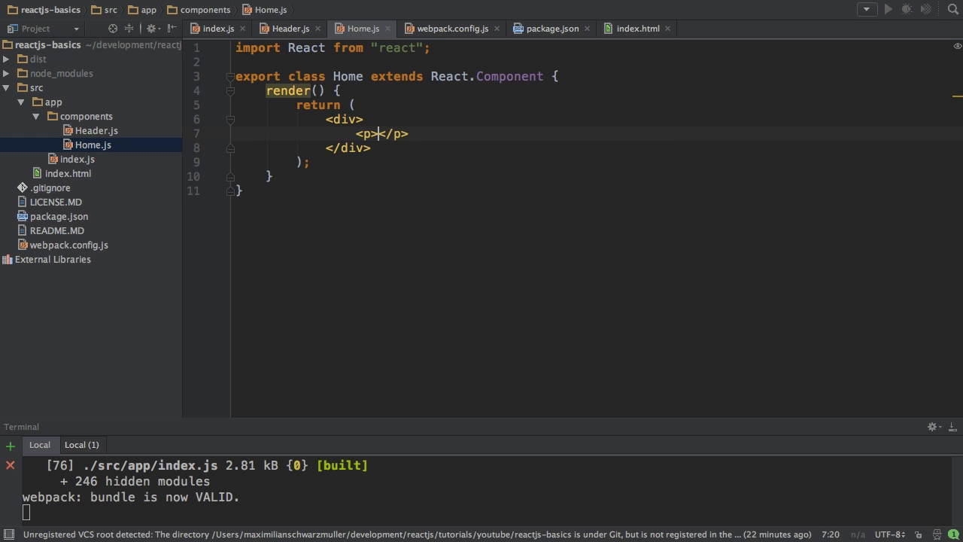
pyautogui.write('In a new Cm')
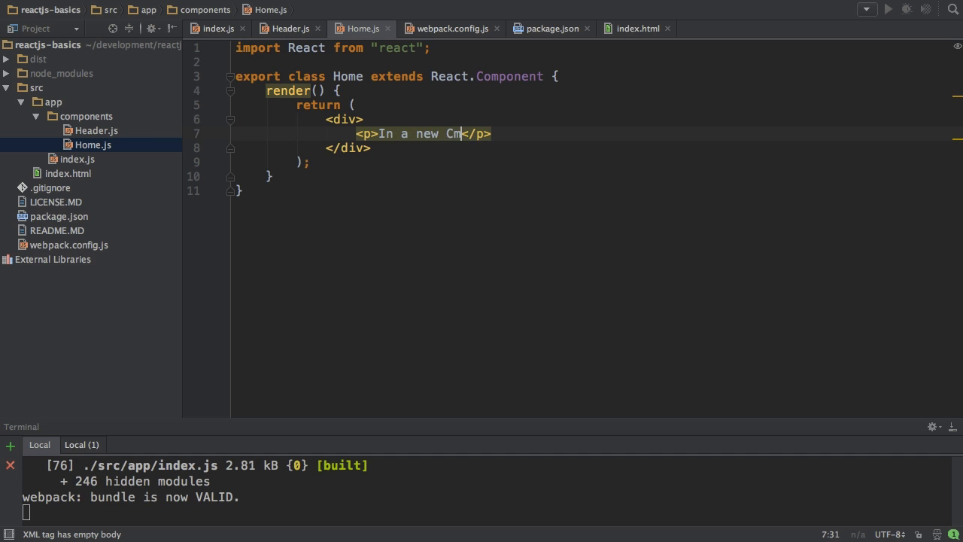
pyautogui.write('omponent!')
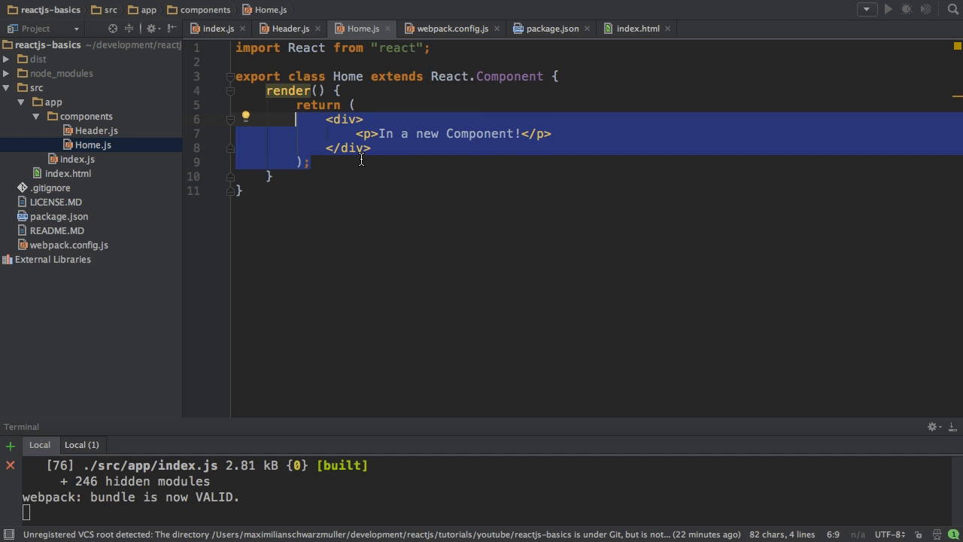
pyautogui.moveTo(49, 169)
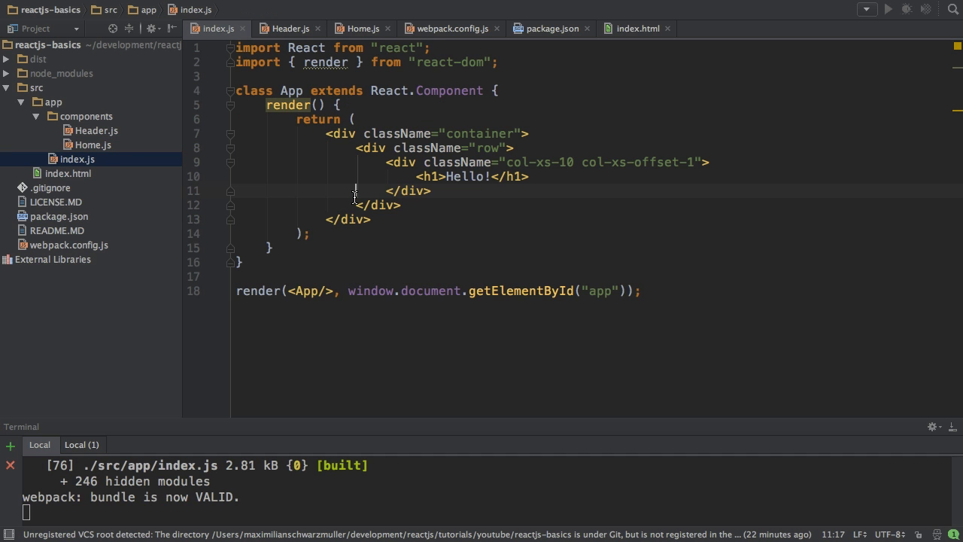
pyautogui.moveTo(419, 115)
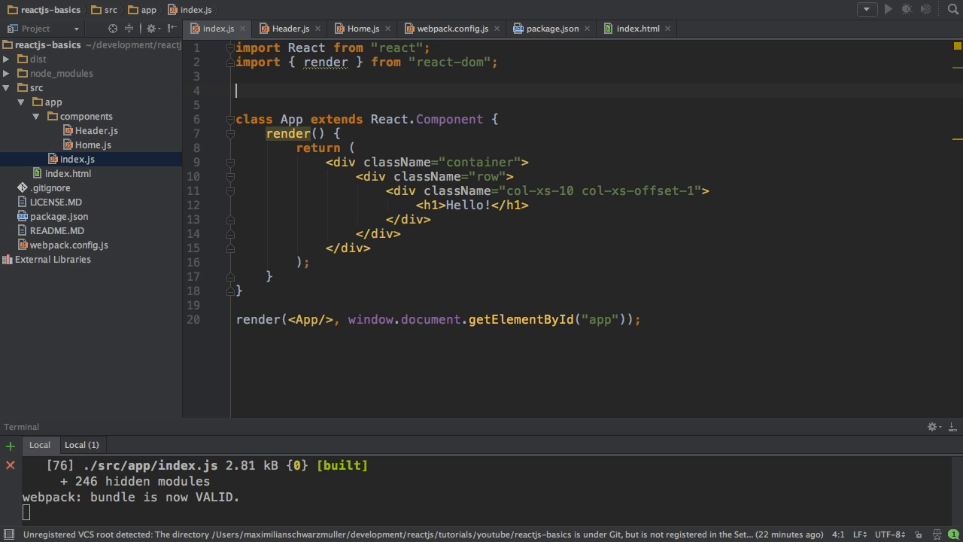
# Add import { Header } from './components/Header' to index.js.
pyautogui.write('import')
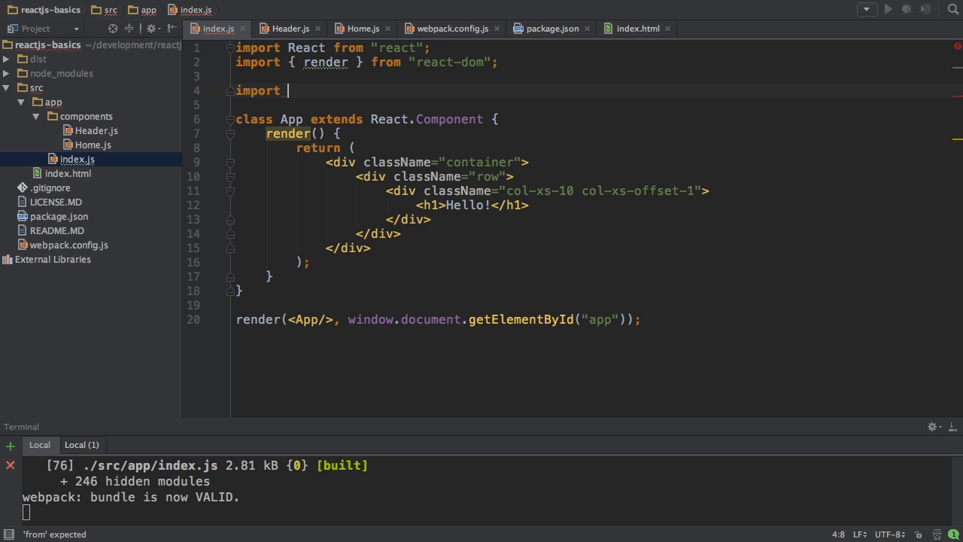
pyautogui.write('{ Head}')
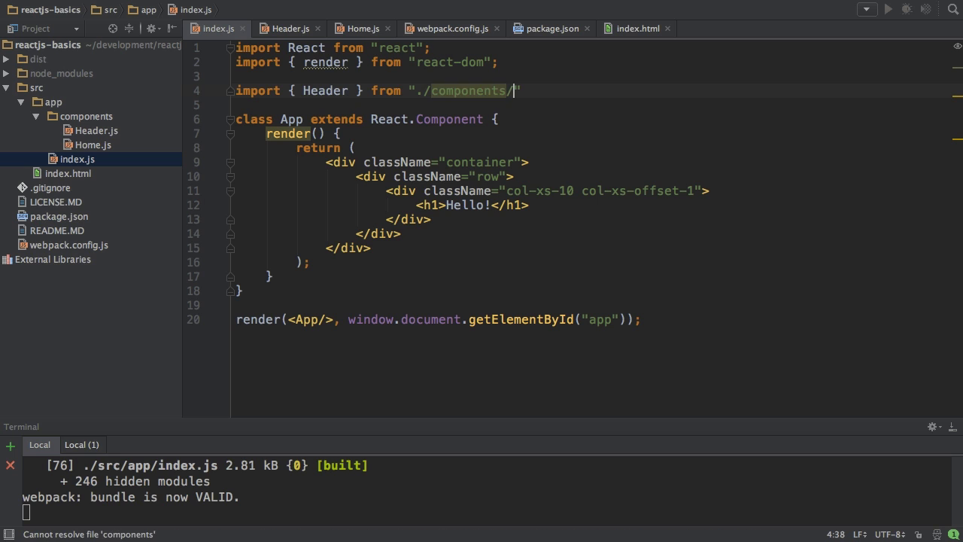
pyautogui.write('Header')
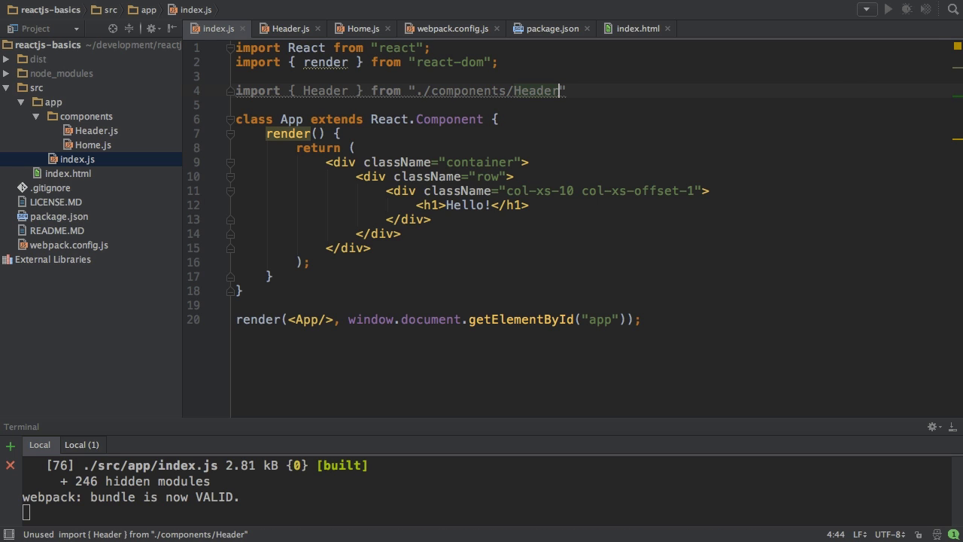
pyautogui.write(';')
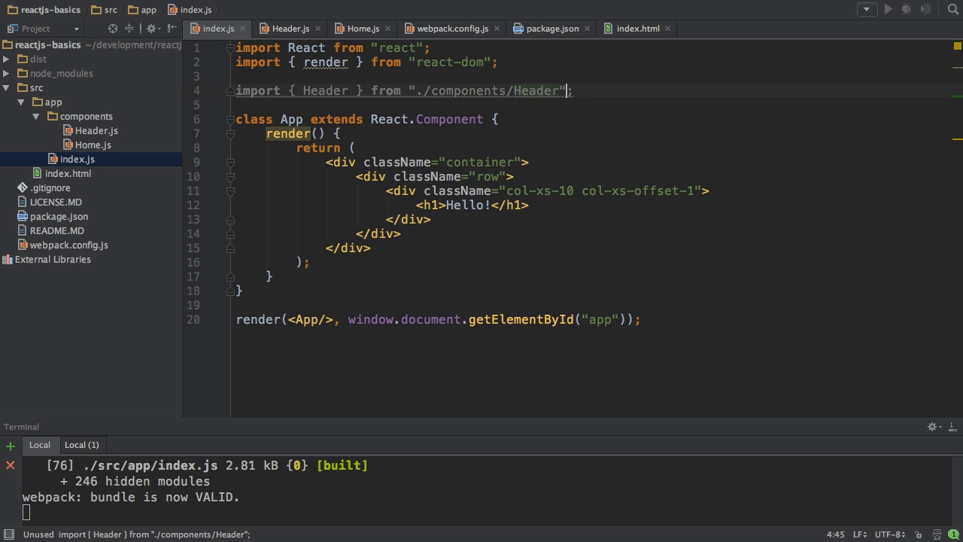
# Add import { Home } from './components/Home' below it.
pyautogui.click(572, 90)
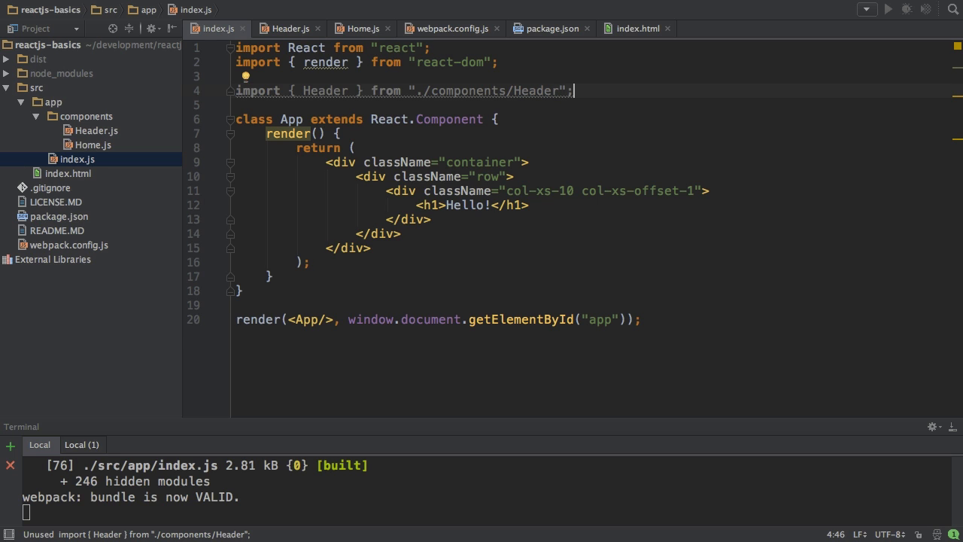
pyautogui.write('import { Header } from "./components/H')
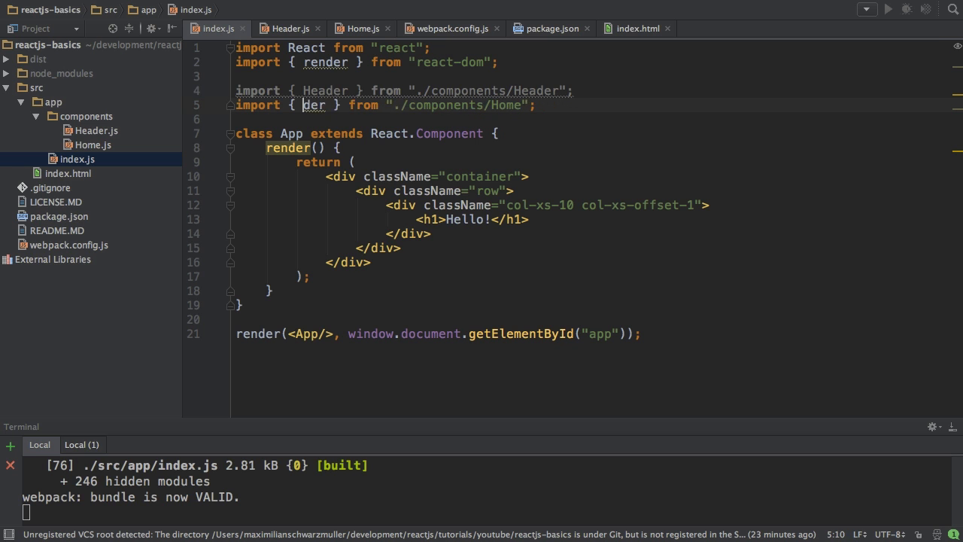
pyautogui.write('Home')
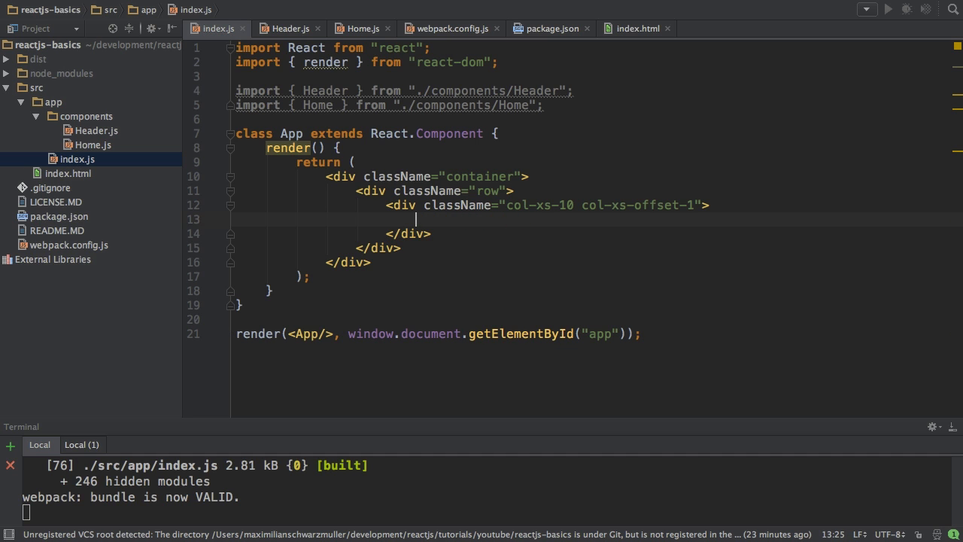
# Render <Header/> in the first row and <Home/> in a second row of App.
pyautogui.write('<He')
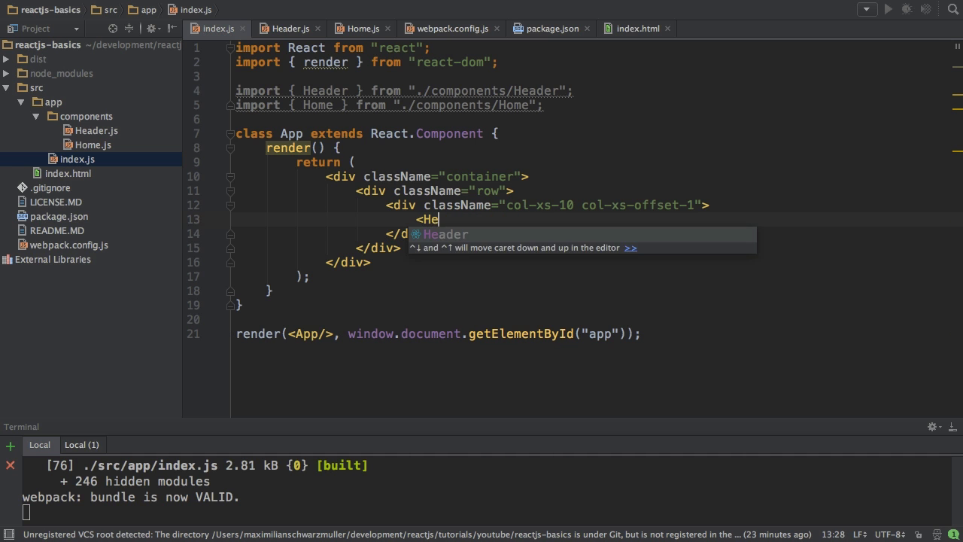
pyautogui.press('Enter')
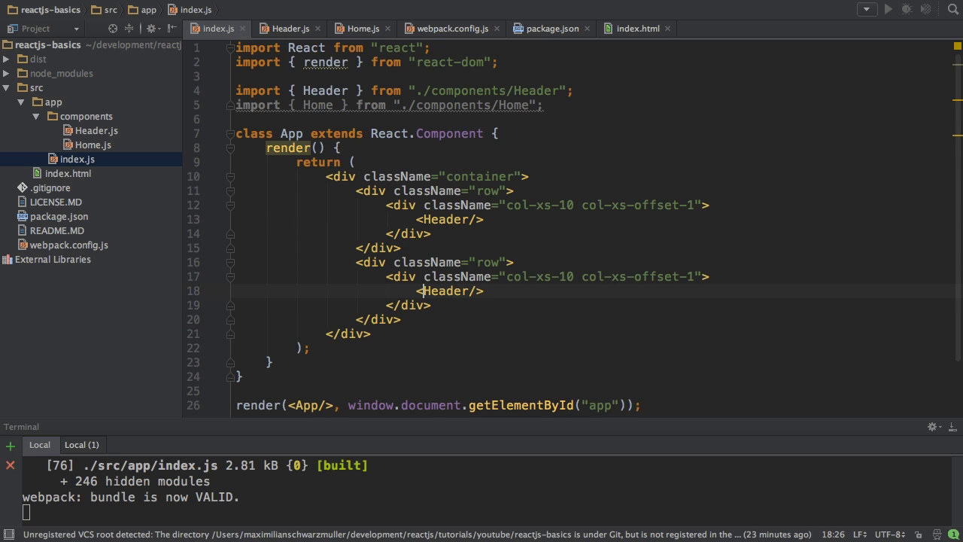
pyautogui.write('Hom')
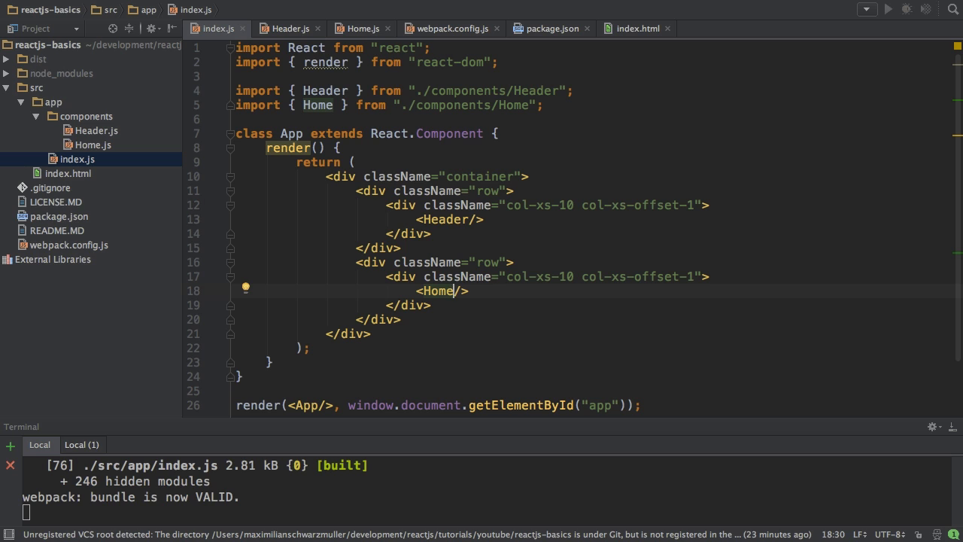
pyautogui.write('p>Tes</p>')
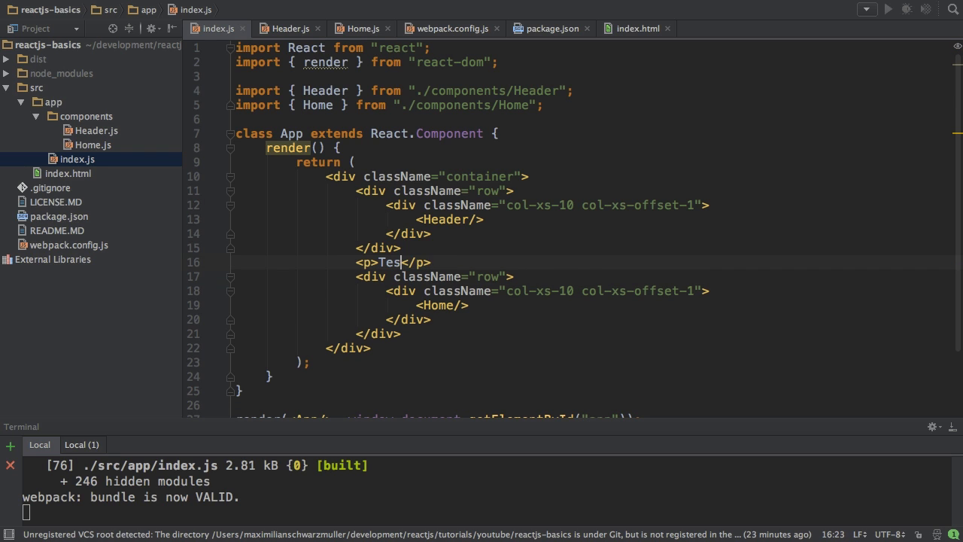
pyautogui.press('Backspace')
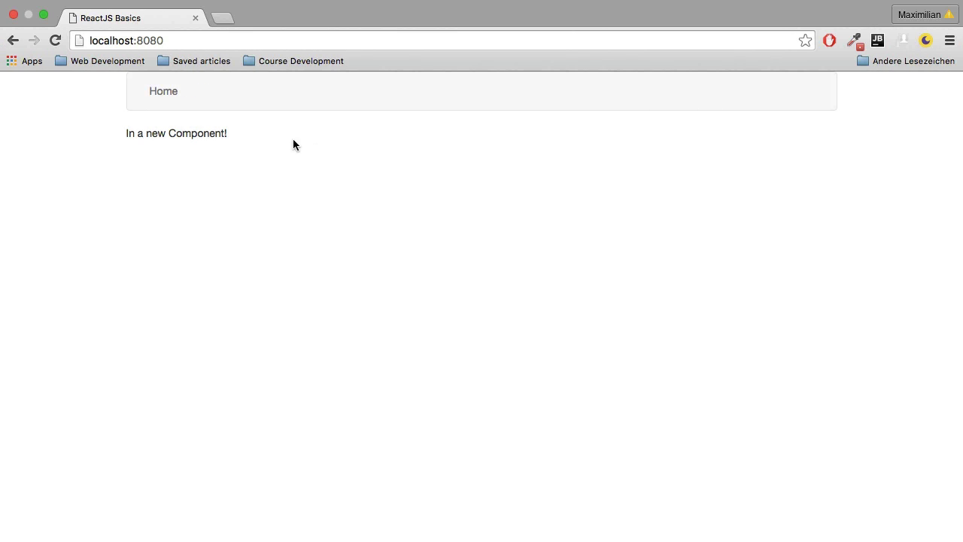
pyautogui.moveTo(144, 99)
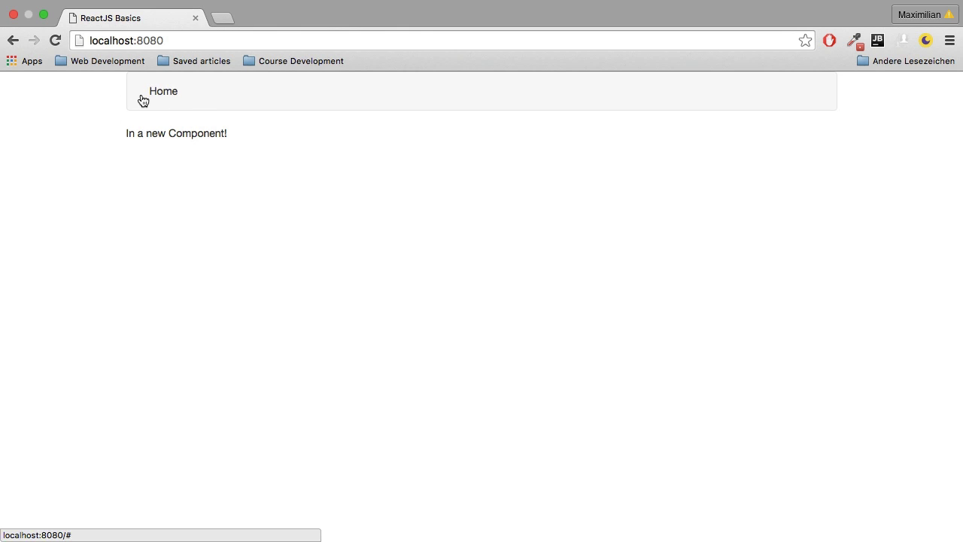
pyautogui.doubleClick(176, 133)
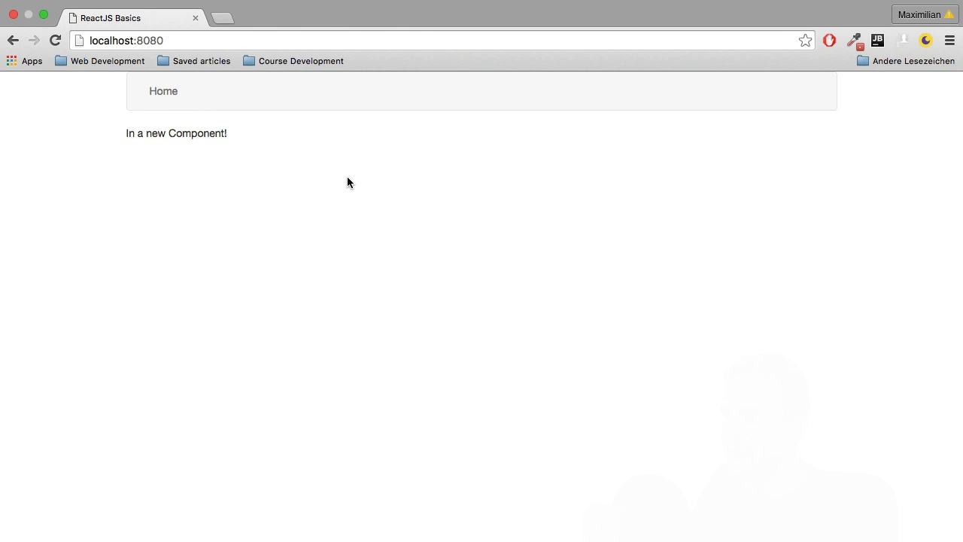
pyautogui.press('alt+tab')
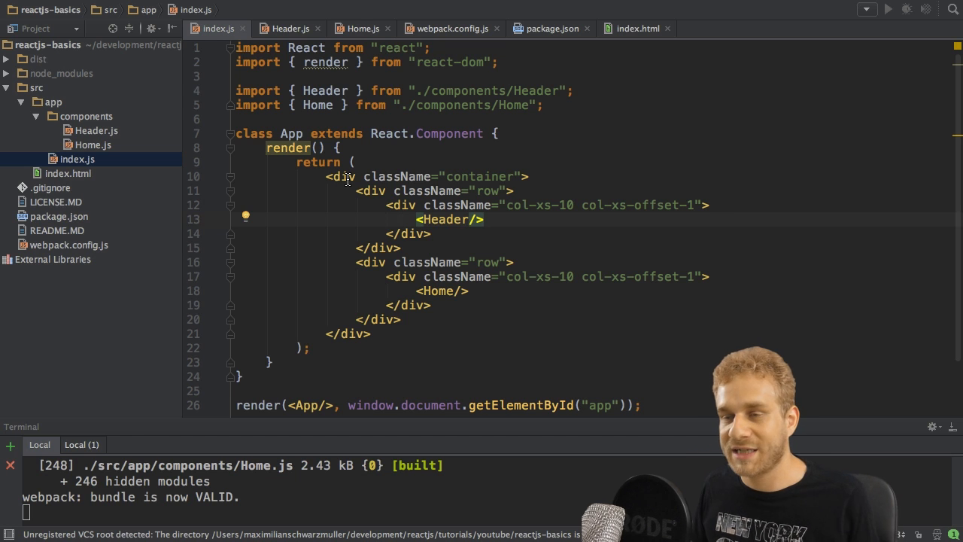
pyautogui.moveTo(356, 189)
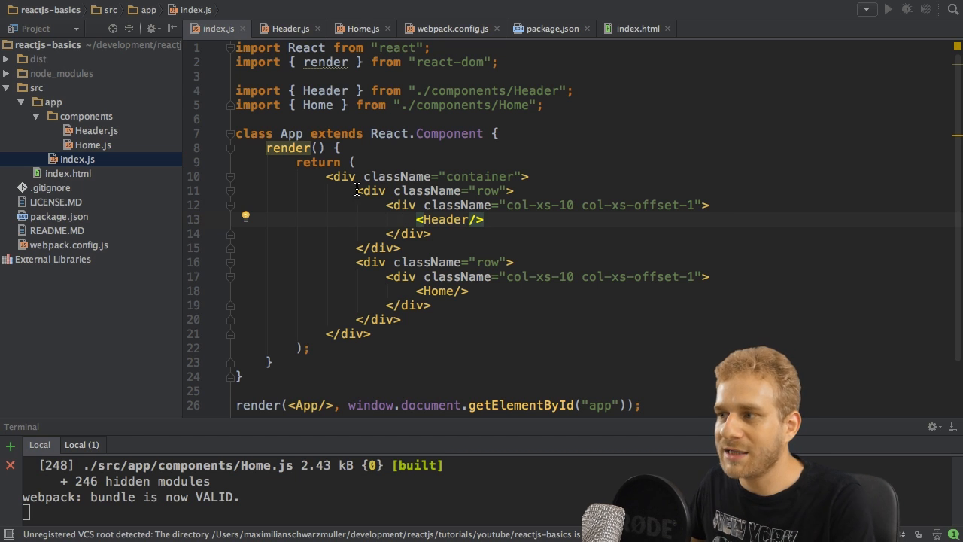
pyautogui.click(68, 173)
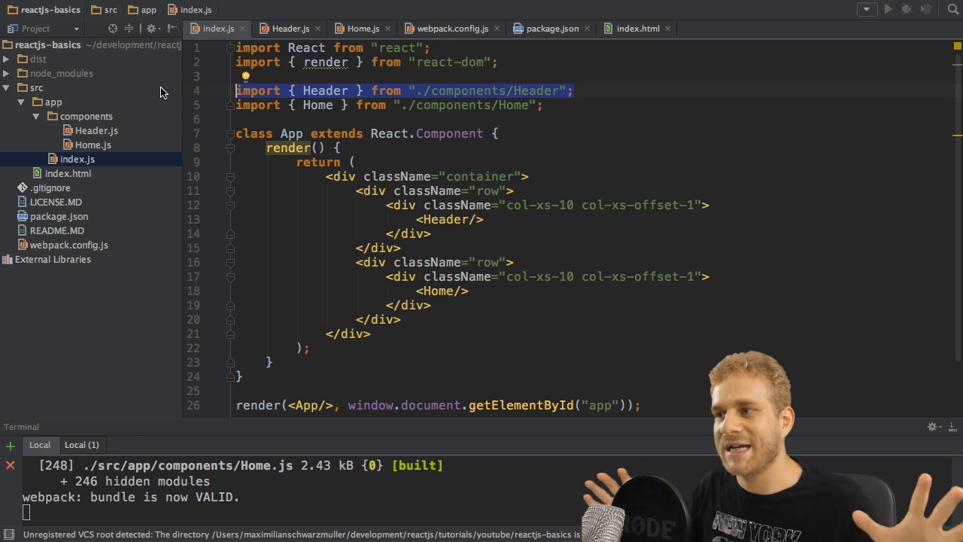
pyautogui.moveTo(295, 188)
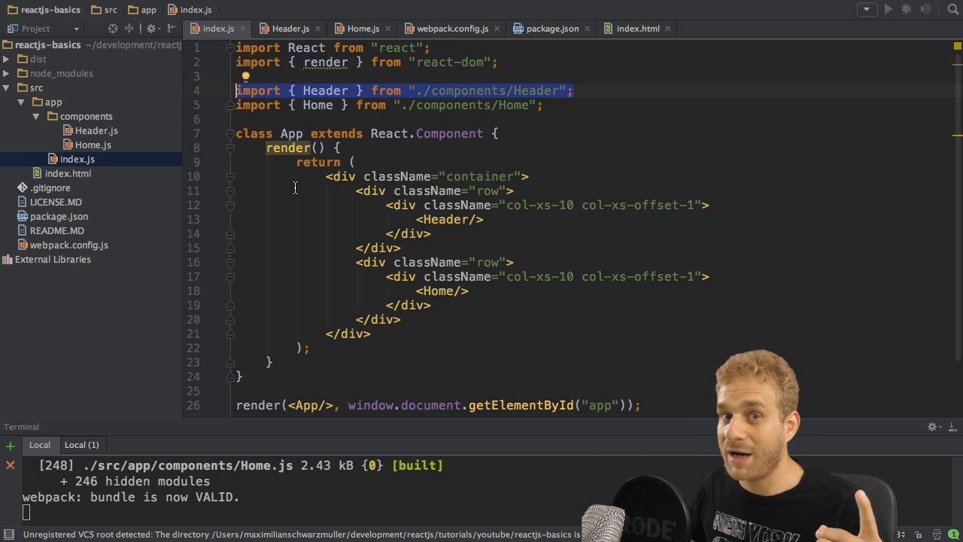
pyautogui.click(325, 176)
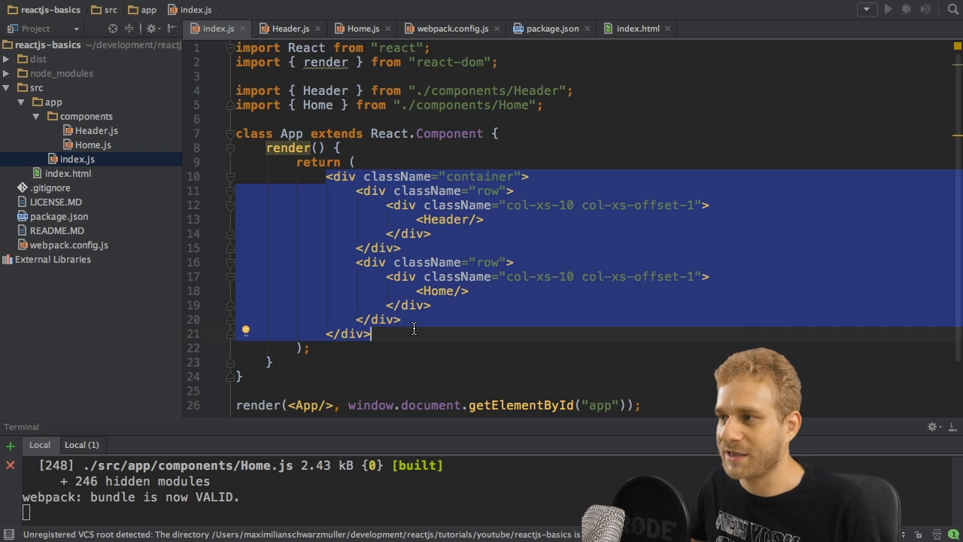
pyautogui.click(485, 220)
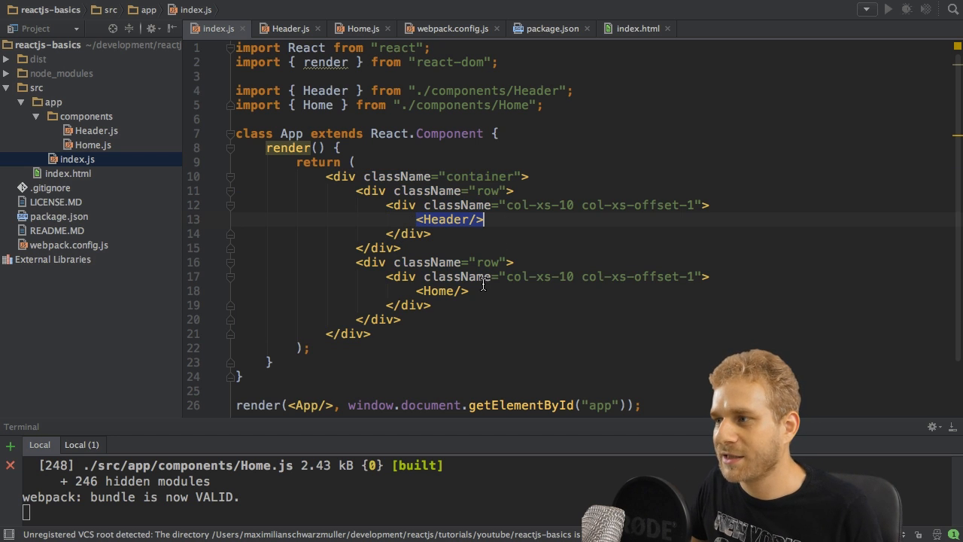